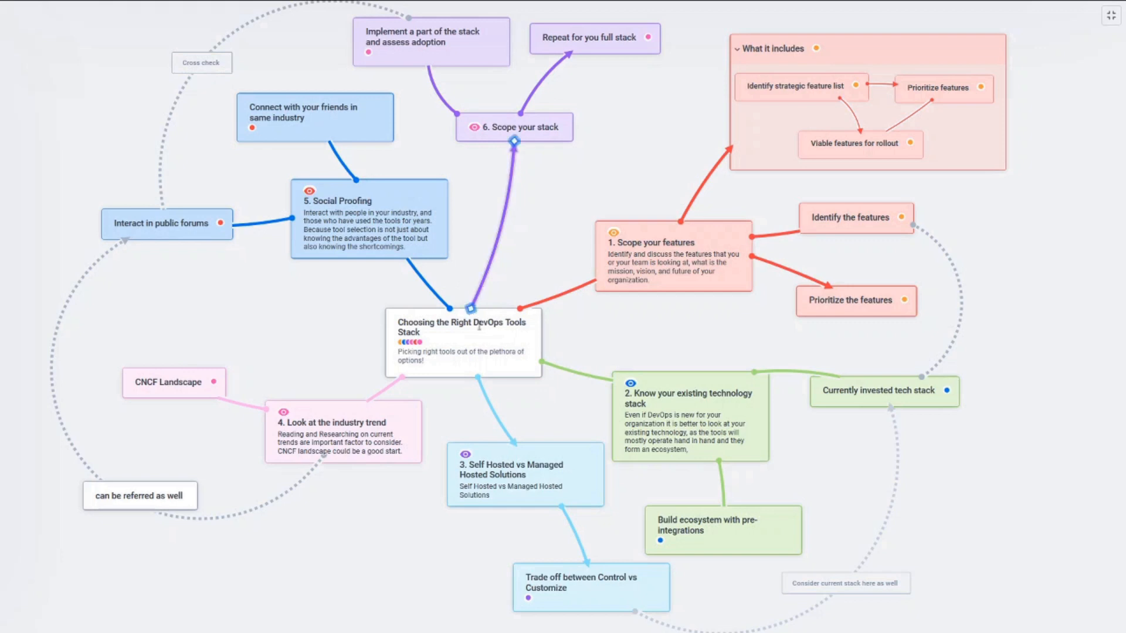
Collapse Application & Data and expand Utilities to show its 17 tools
{"action": "left_click", "coordinate": [463, 337]}
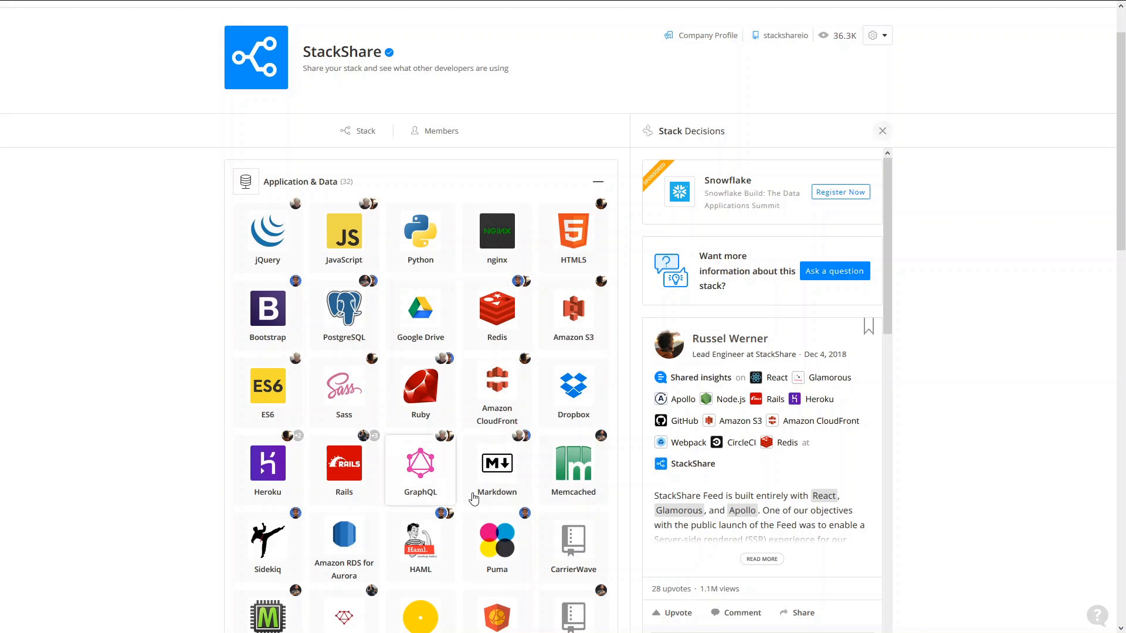
{"action": "left_click", "coordinate": [597, 182]}
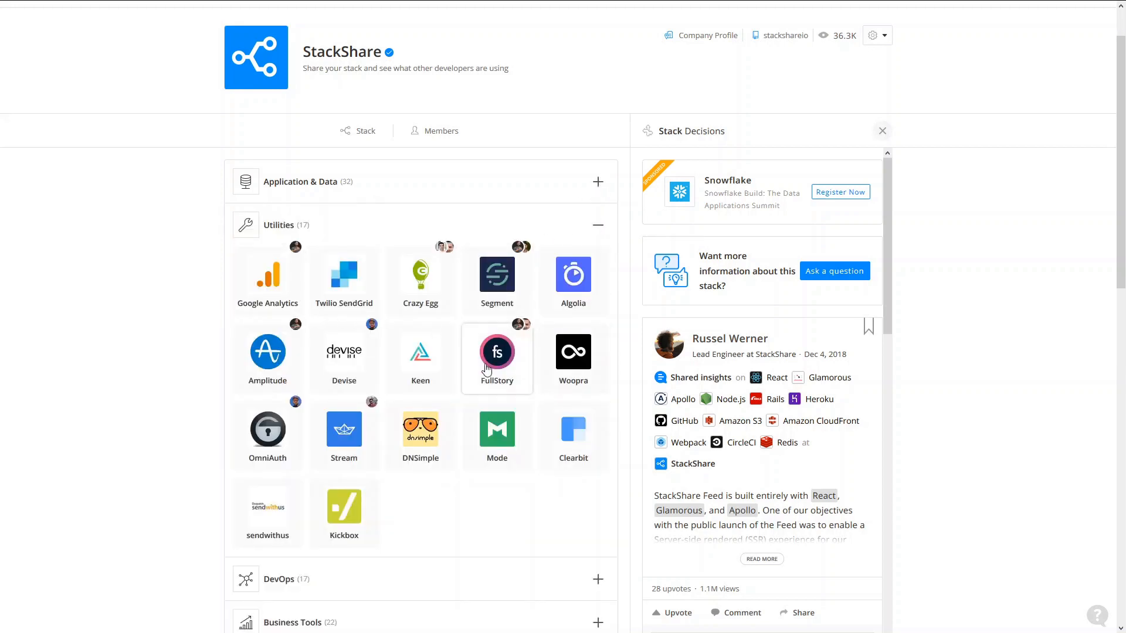
{"action": "mouse_move", "coordinate": [255, 371]}
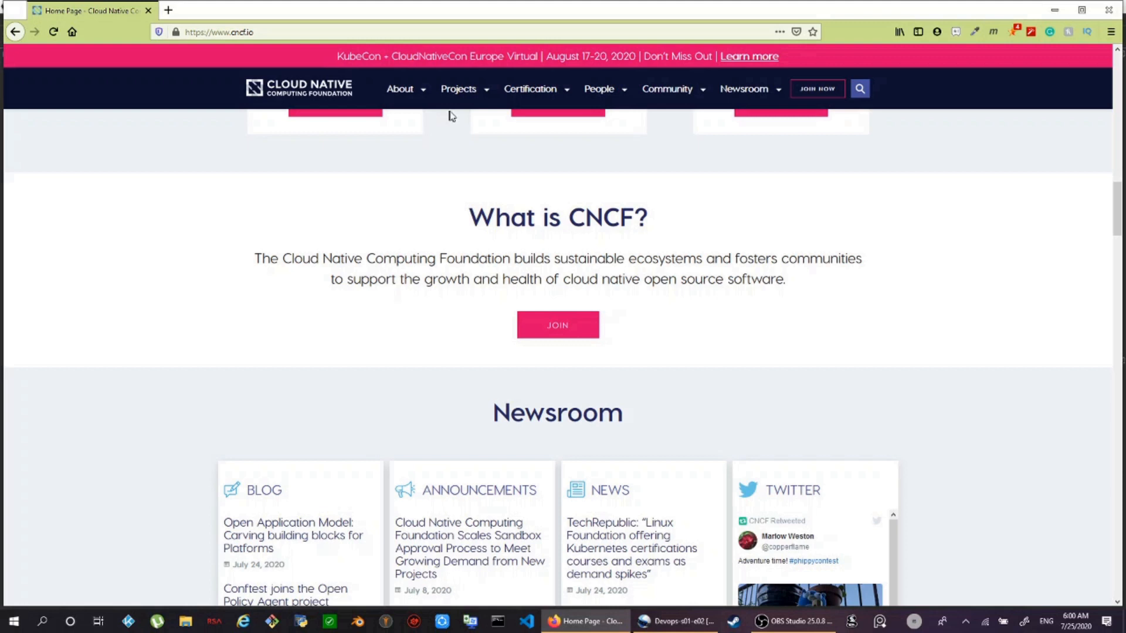
Open the Interactive Landscape from the Projects menu and scroll through its 1,421 cards
{"action": "left_click", "coordinate": [458, 89]}
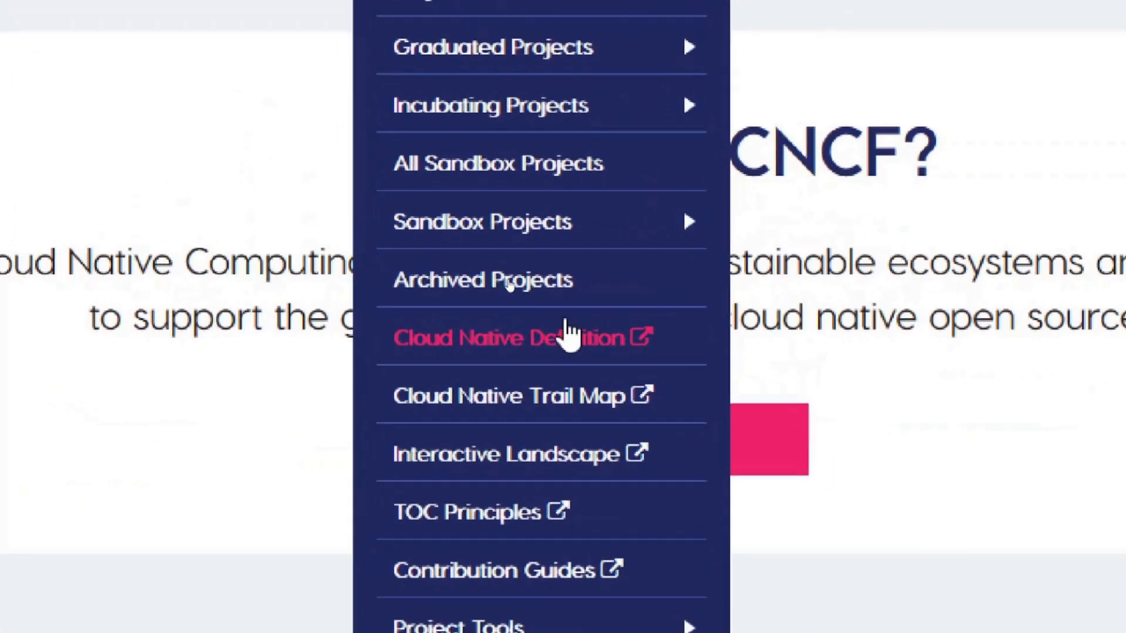
{"action": "left_click", "coordinate": [512, 453]}
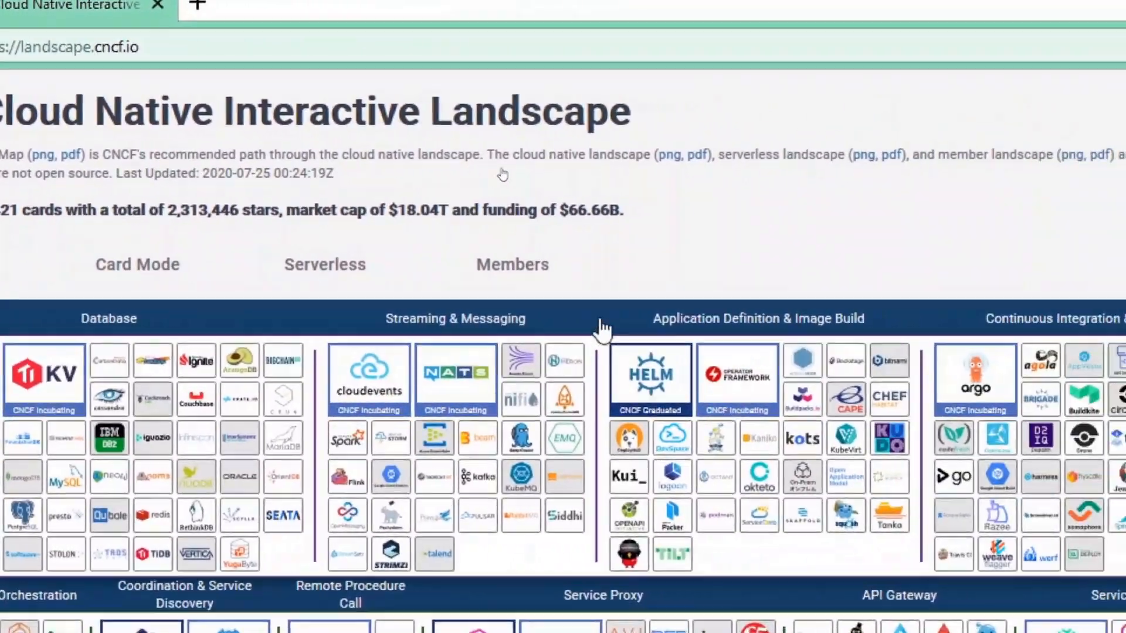
{"action": "scroll", "scroll_direction": "right", "scroll_amount": 3}
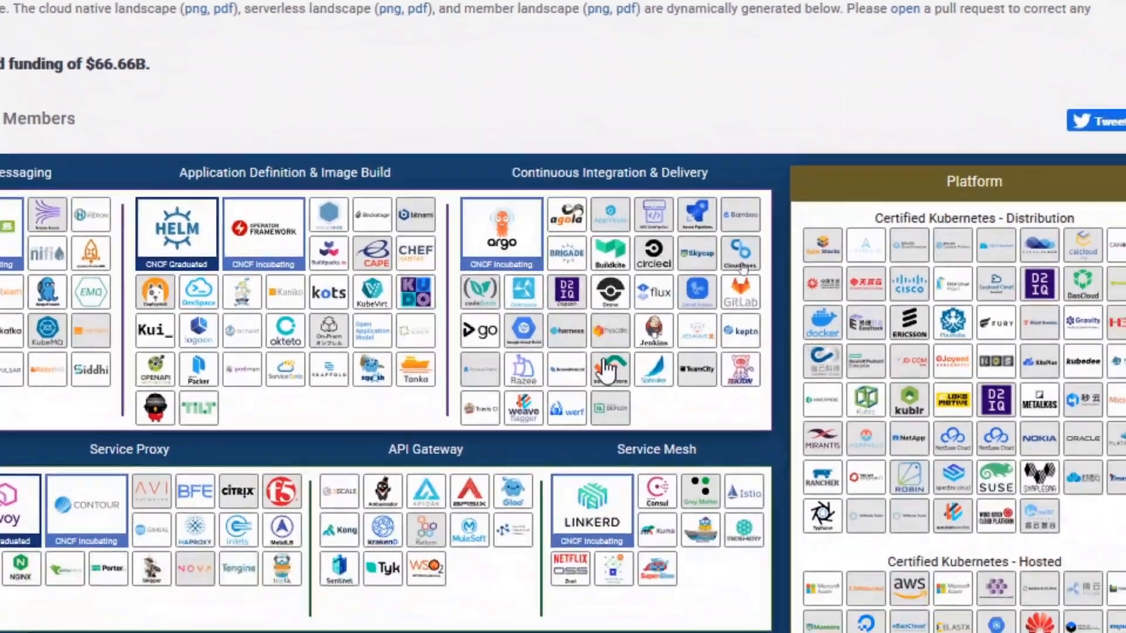
{"action": "scroll", "scroll_direction": "down", "scroll_amount": 3}
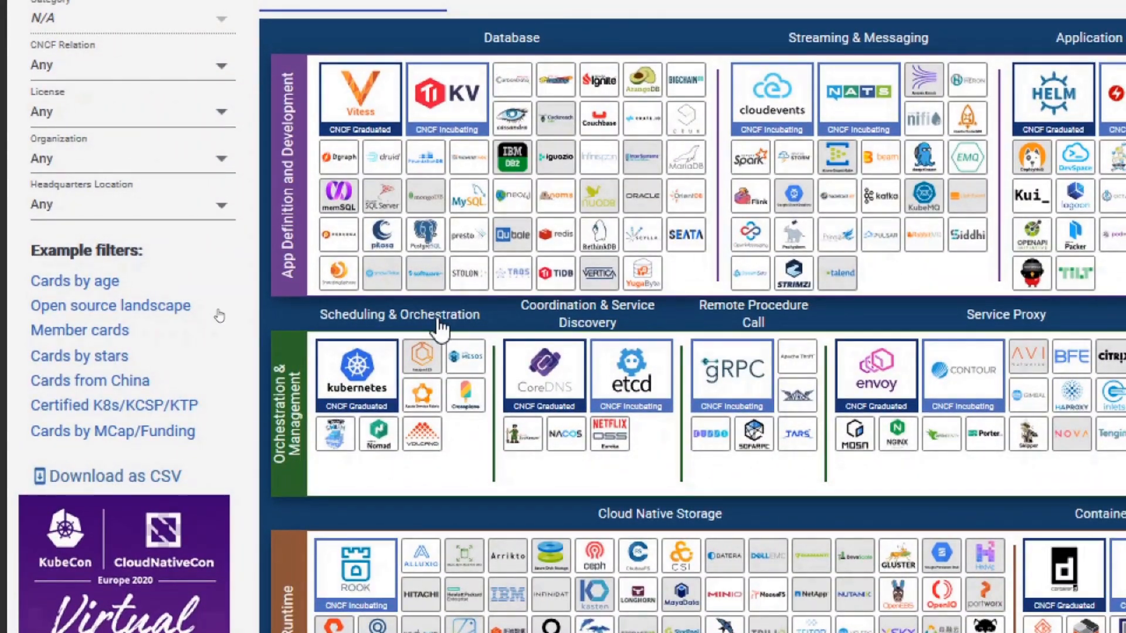
{"action": "scroll", "scroll_direction": "down", "scroll_amount": 3}
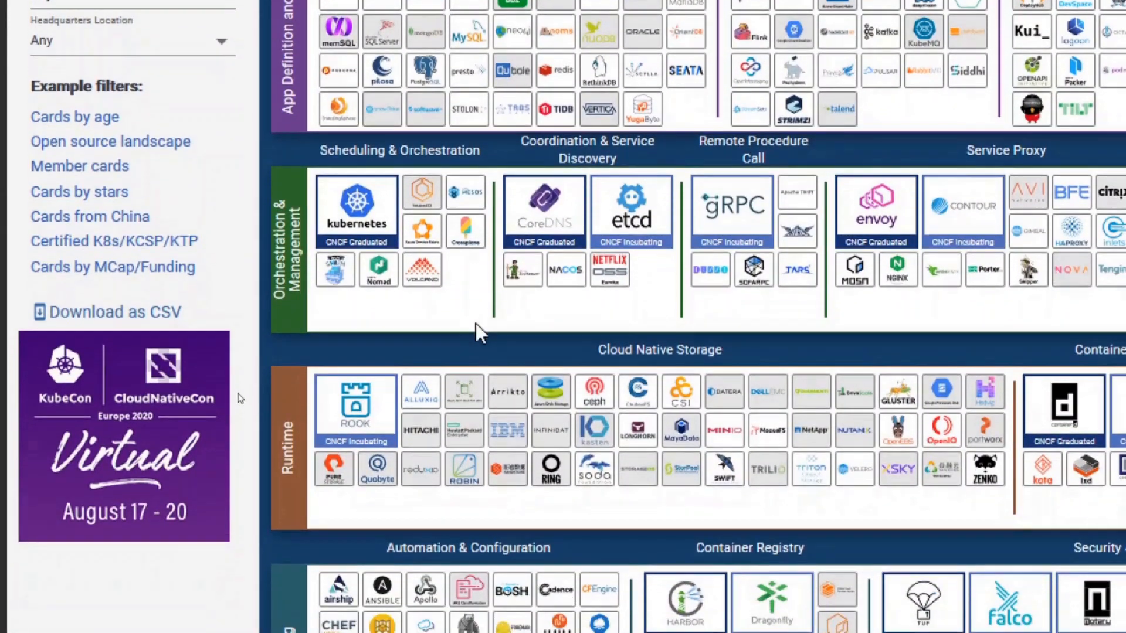
{"action": "scroll", "scroll_direction": "down", "scroll_amount": 3}
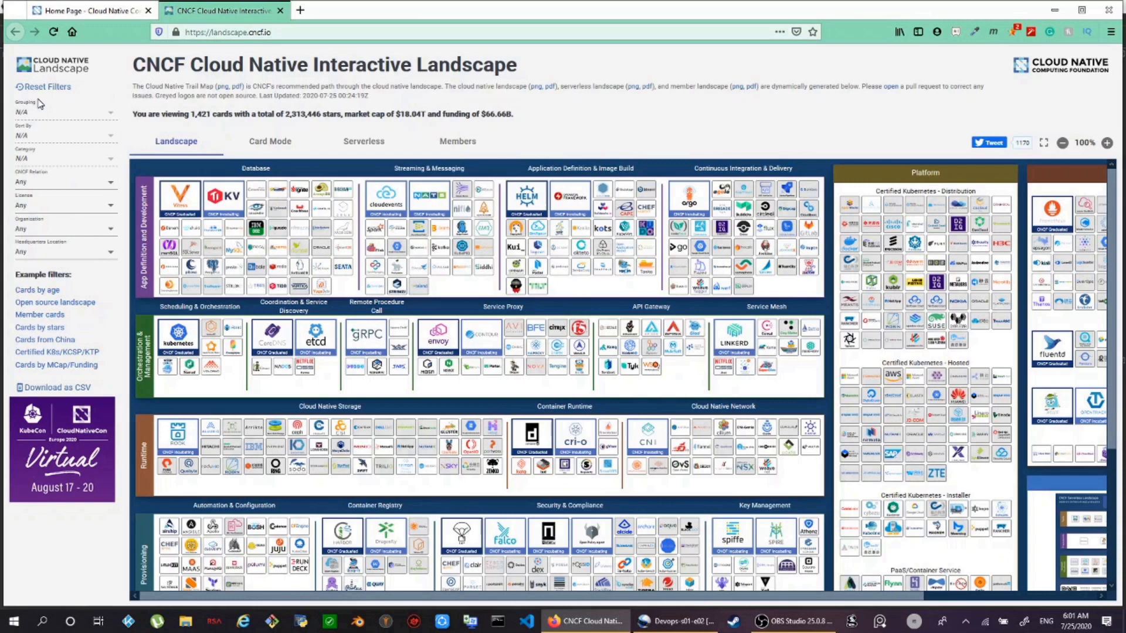
{"action": "mouse_move", "coordinate": [35, 205]}
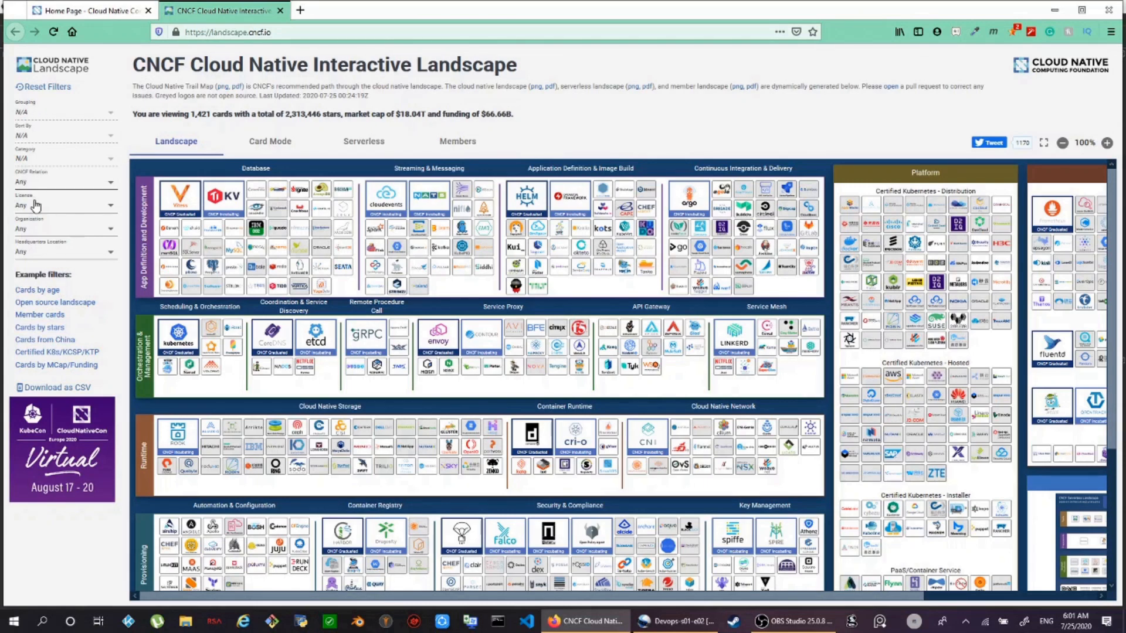
Filter the landscape to the Open Source license, leaving 377 cards
{"action": "left_click", "coordinate": [65, 205]}
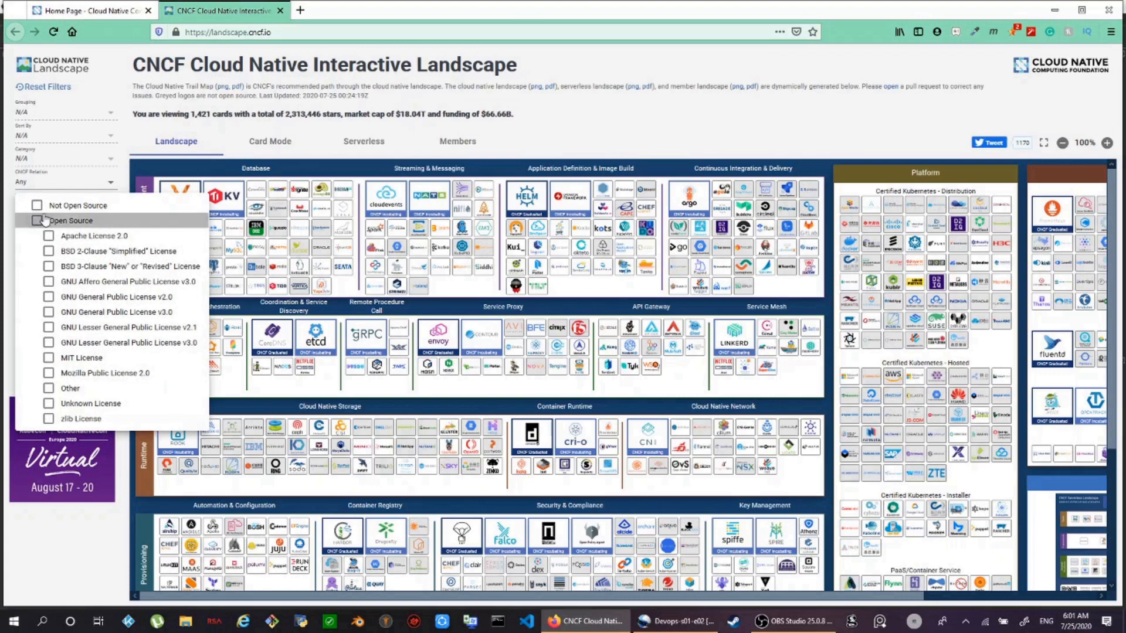
{"action": "left_click", "coordinate": [38, 221]}
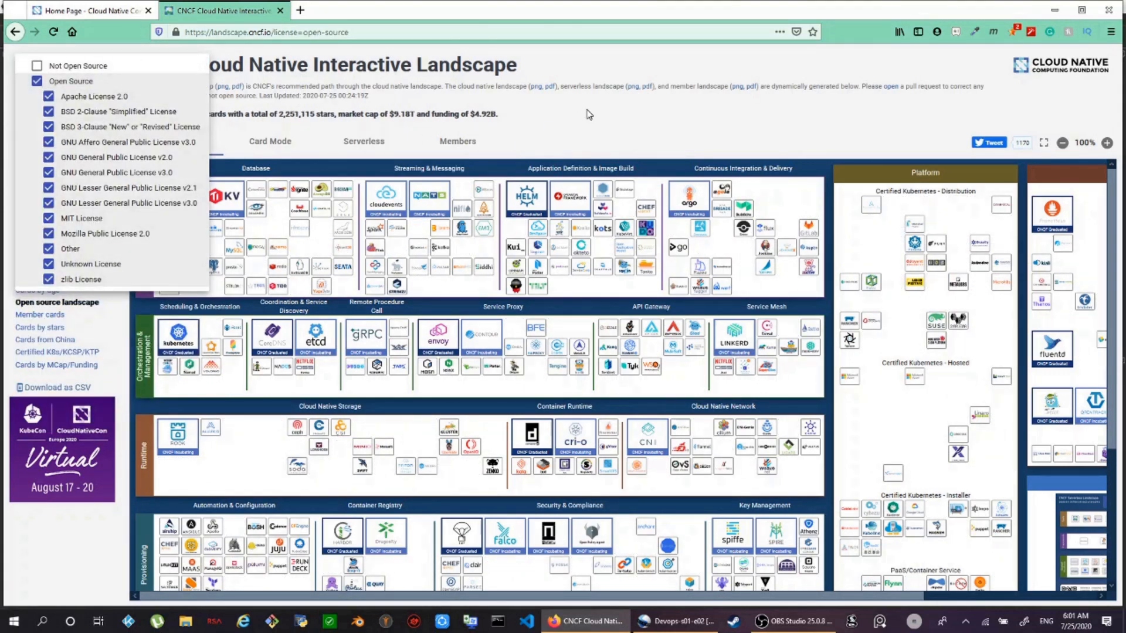
{"action": "left_click", "coordinate": [588, 115]}
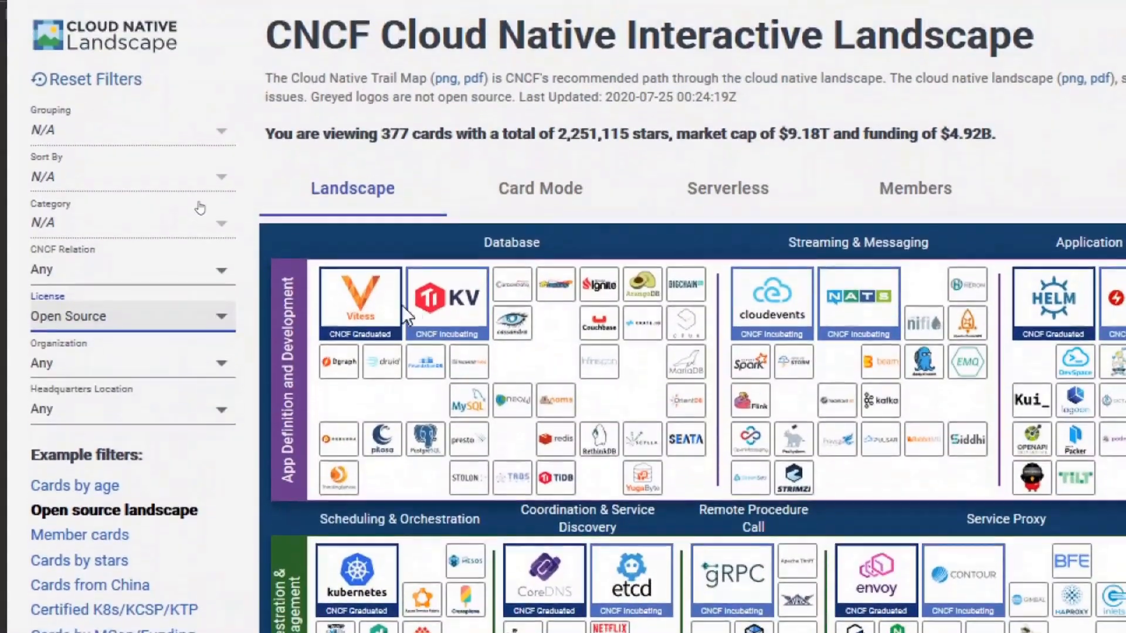
{"action": "scroll", "scroll_direction": "down", "scroll_amount": 3}
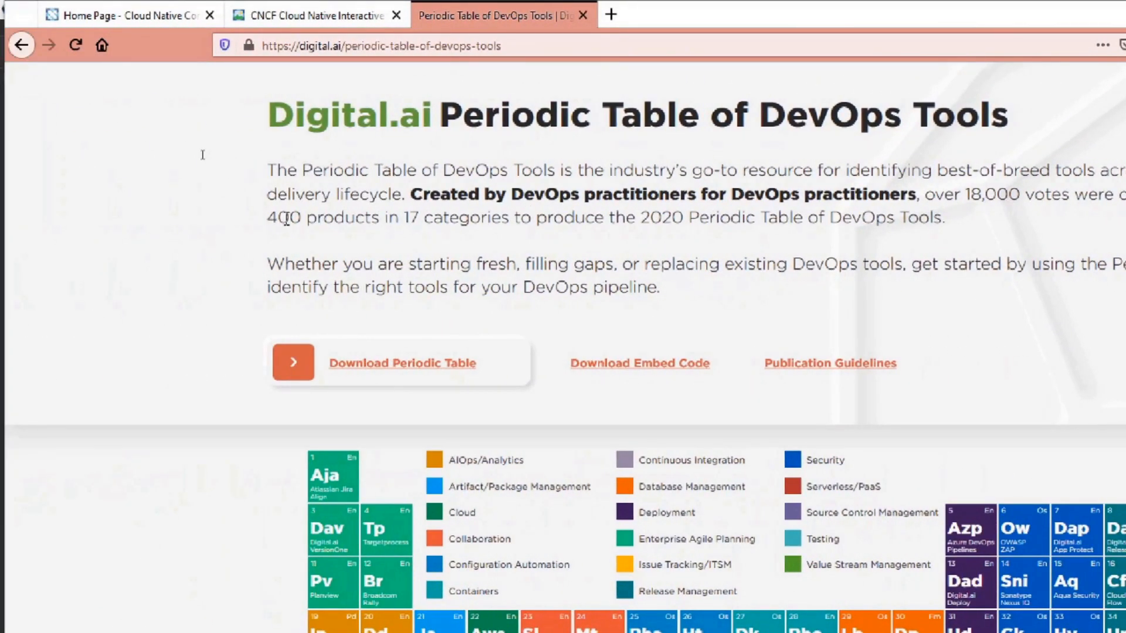
Scroll down the Periodic Table of DevOps Tools page
{"action": "scroll", "scroll_direction": "down", "scroll_amount": 3}
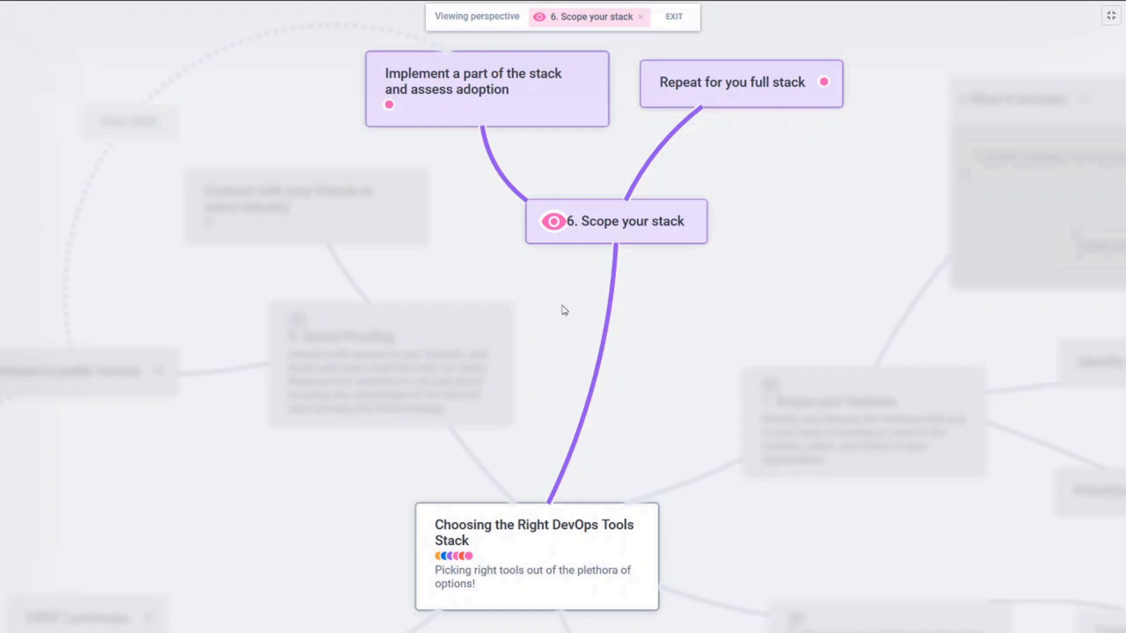
Exit the 'Scope your stack' view and browse SlideTeam's Technology Stack template results
{"action": "left_click", "coordinate": [615, 221]}
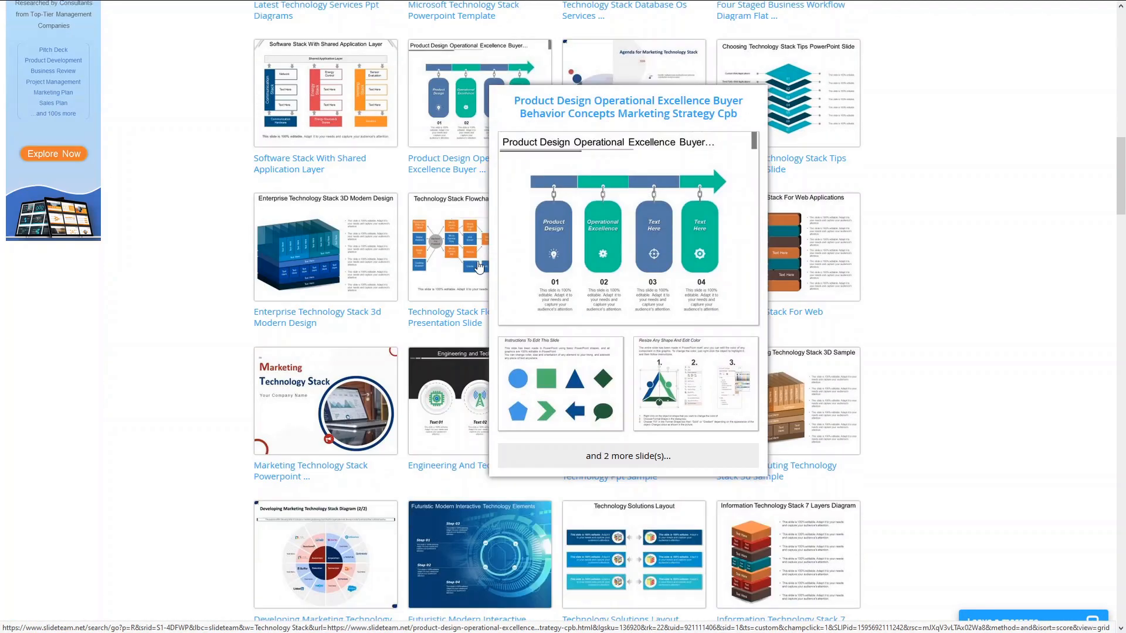
{"action": "scroll", "scroll_direction": "down", "scroll_amount": 3}
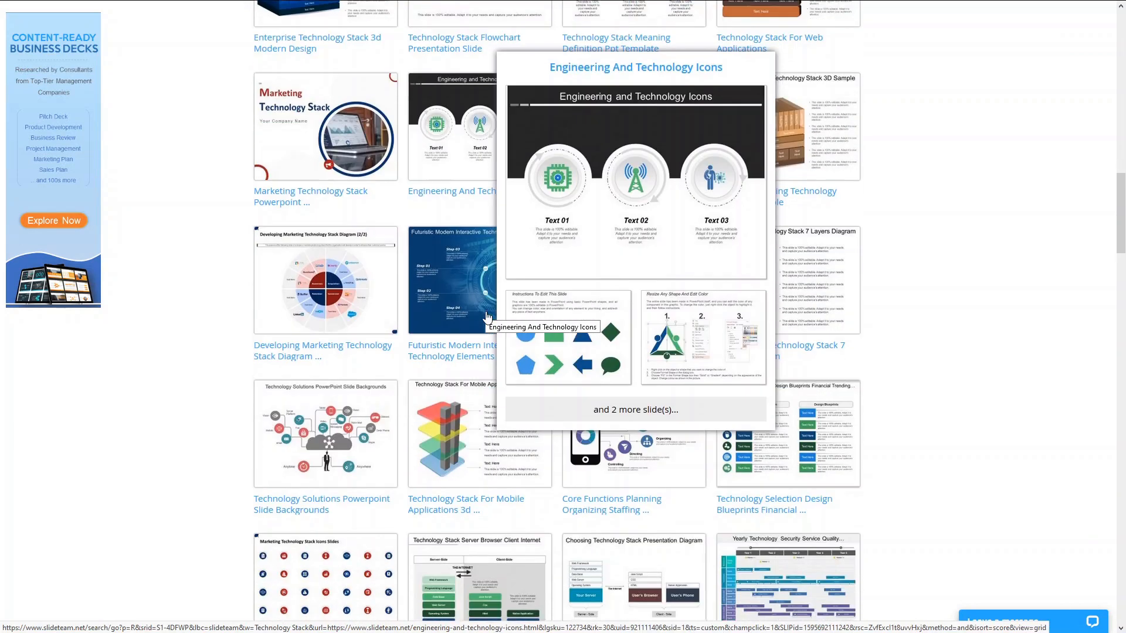
{"action": "scroll", "scroll_direction": "down", "scroll_amount": 3}
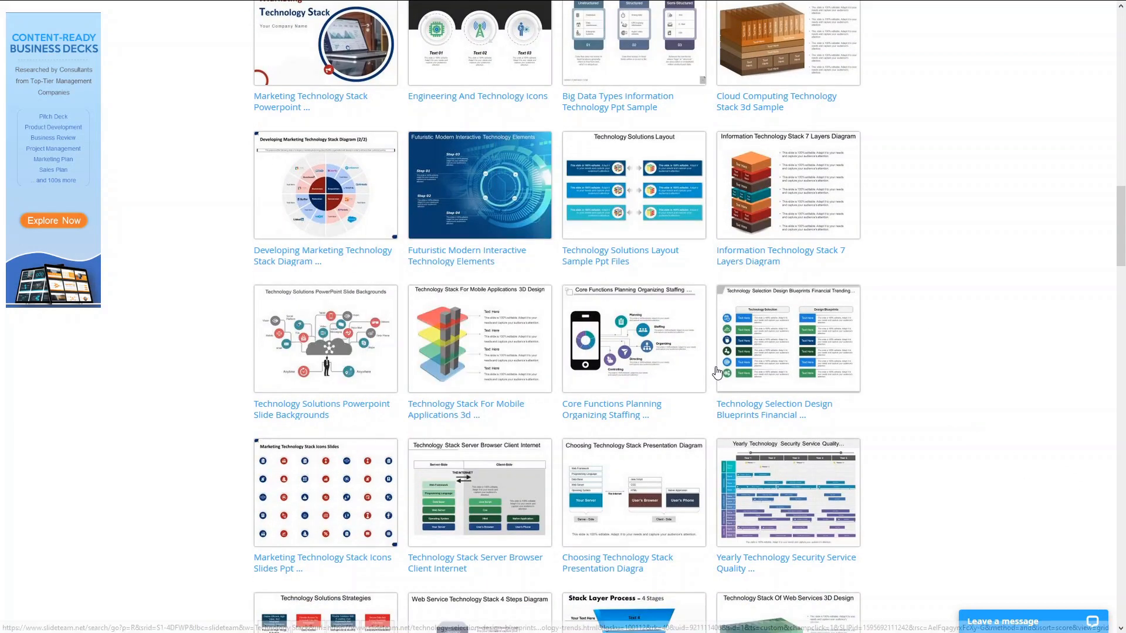
Switch to the DevOps Diagram Generator browser tab
{"action": "left_click", "coordinate": [912, 26]}
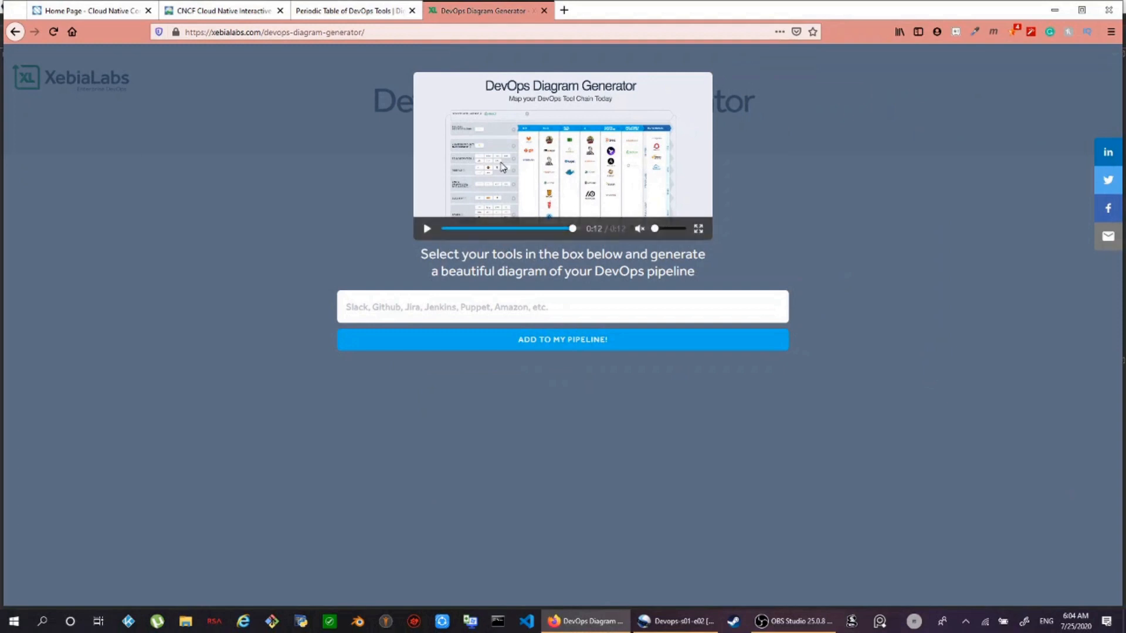
Search for and add pipeline tools such as Jira, Terraform and Kubernetes
{"action": "left_click", "coordinate": [562, 307]}
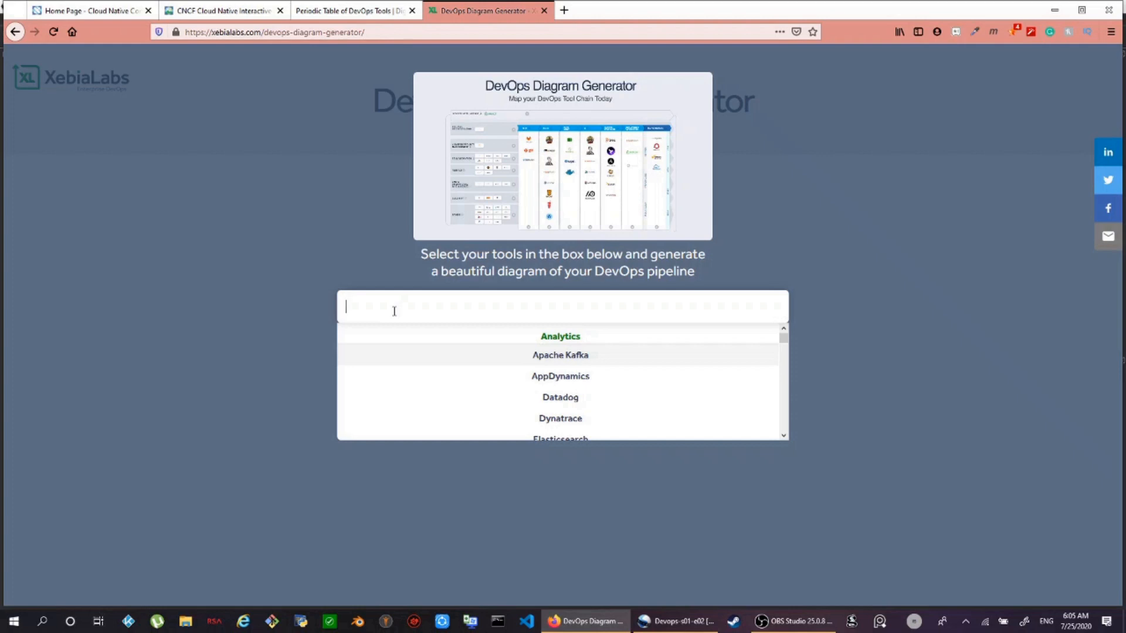
{"action": "type", "text": "jira"}
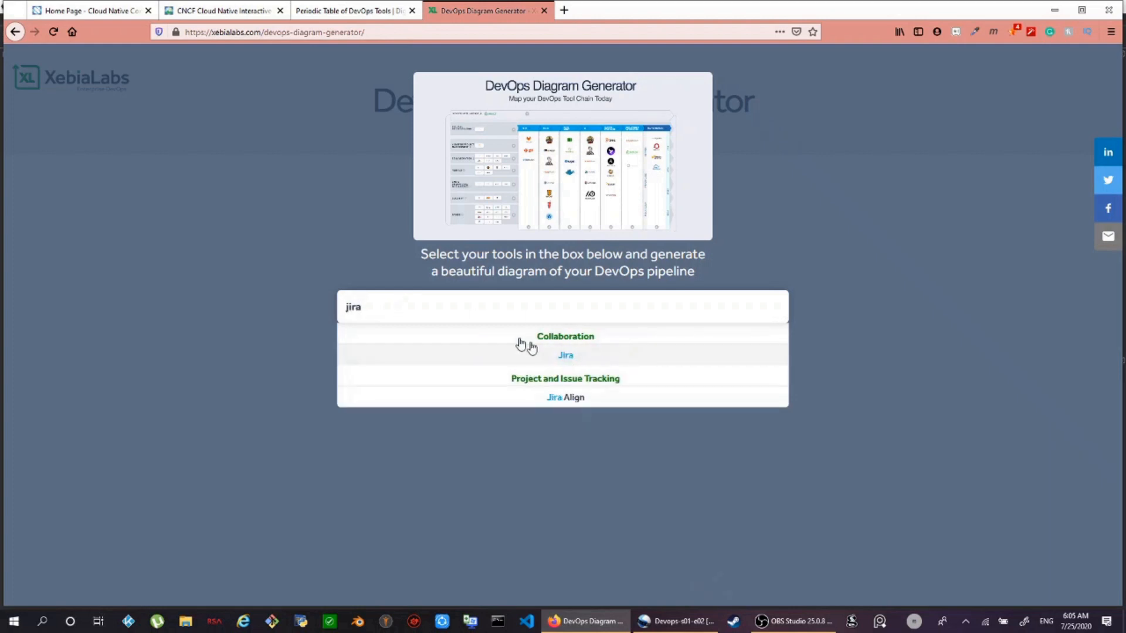
{"action": "left_click", "coordinate": [565, 354]}
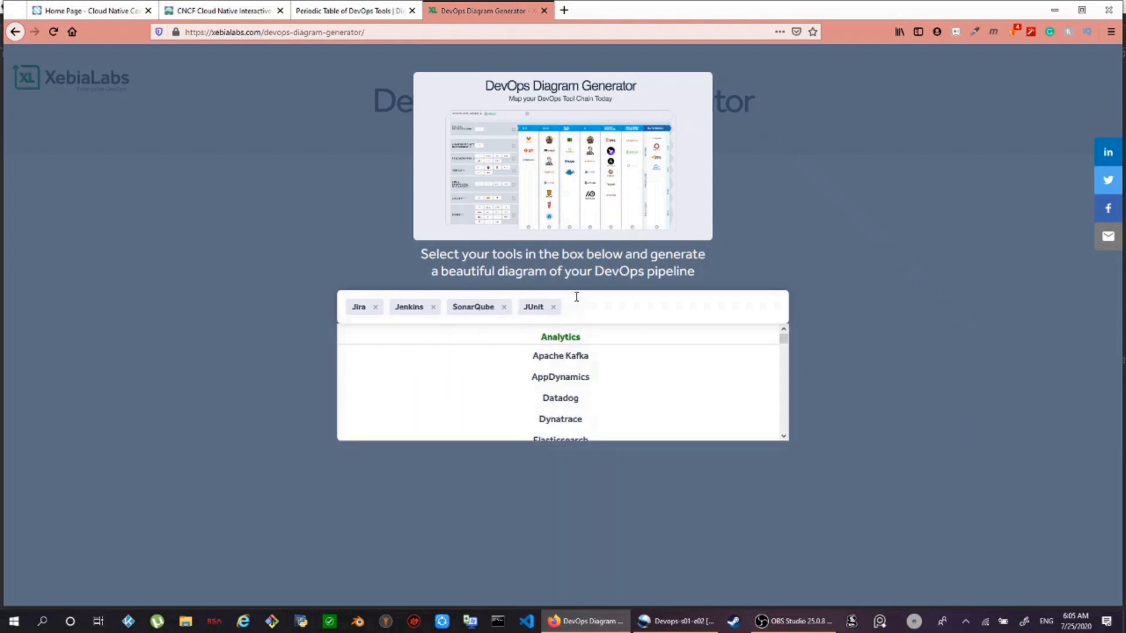
{"action": "type", "text": "ter"}
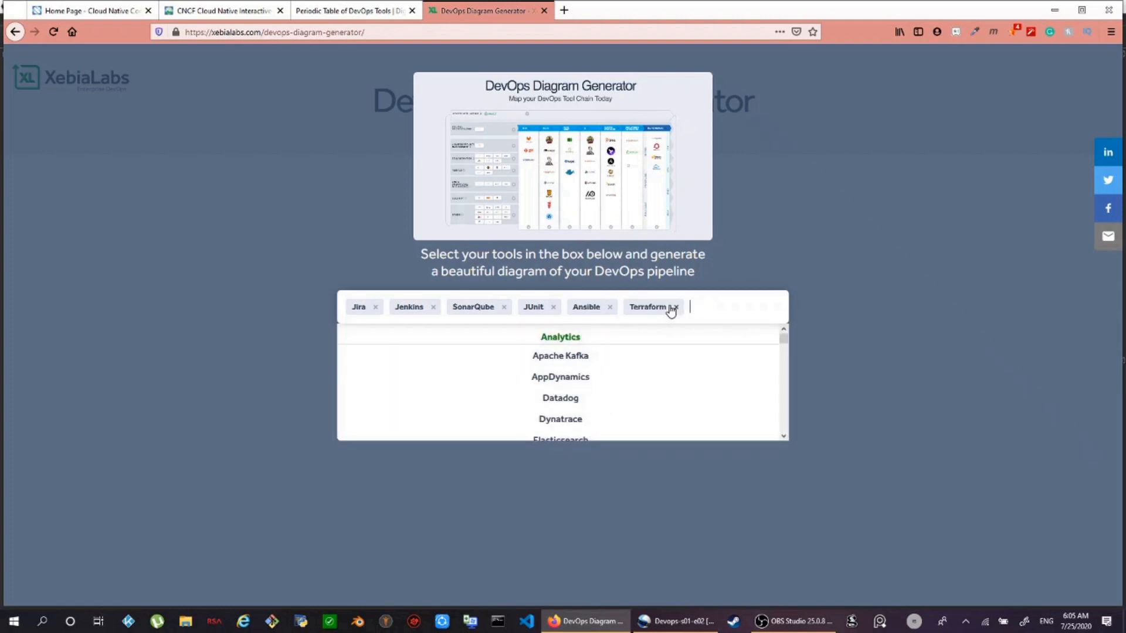
{"action": "type", "text": "kubern"}
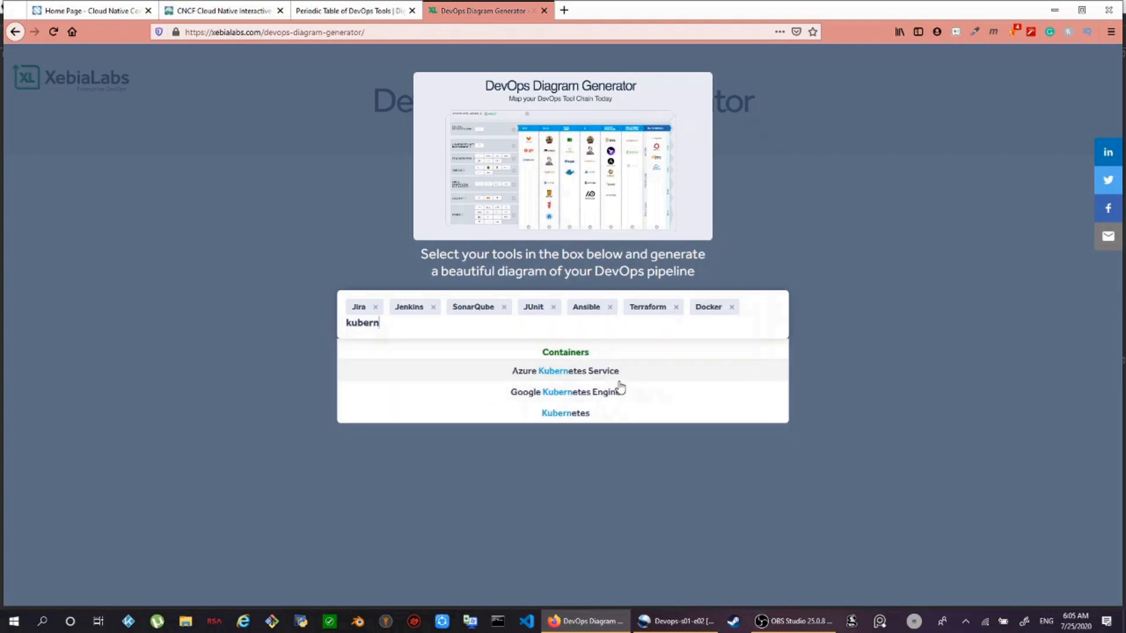
{"action": "type", "text": "data"}
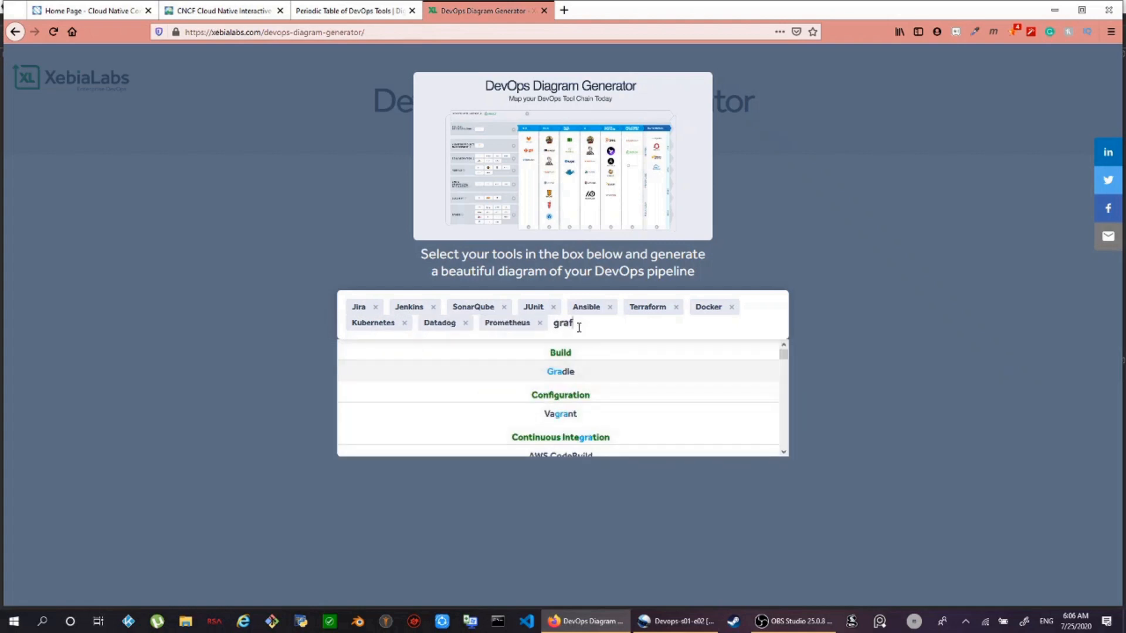
{"action": "type", "text": "s"}
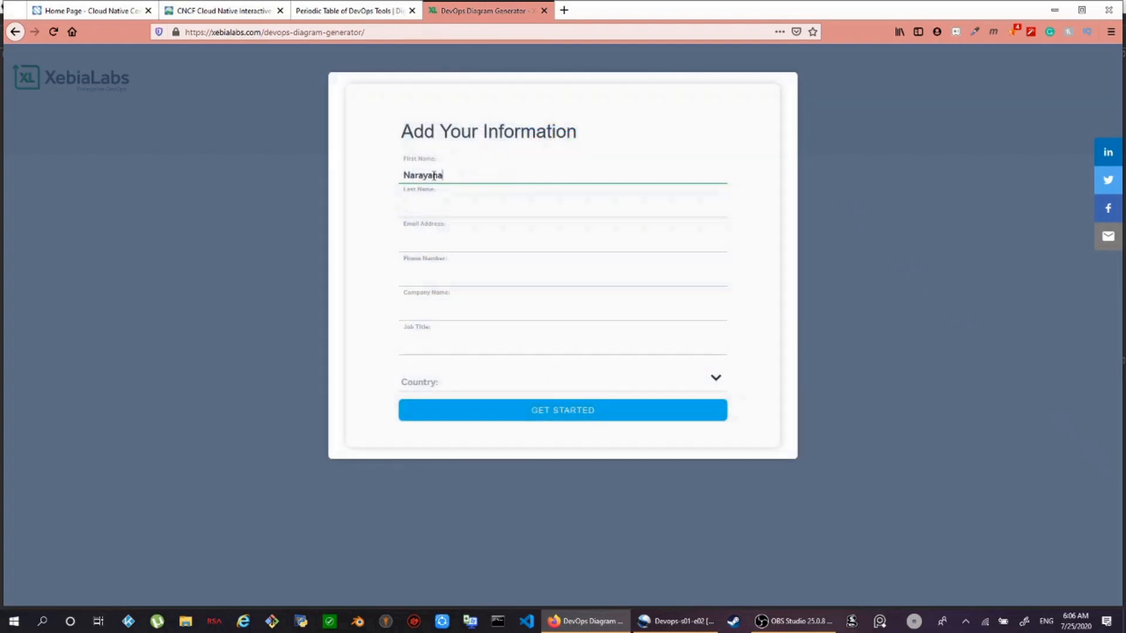
Enter the name 'Krishn' and submit the form with Get Started
{"action": "type", "text": "Krishnamurthy"}
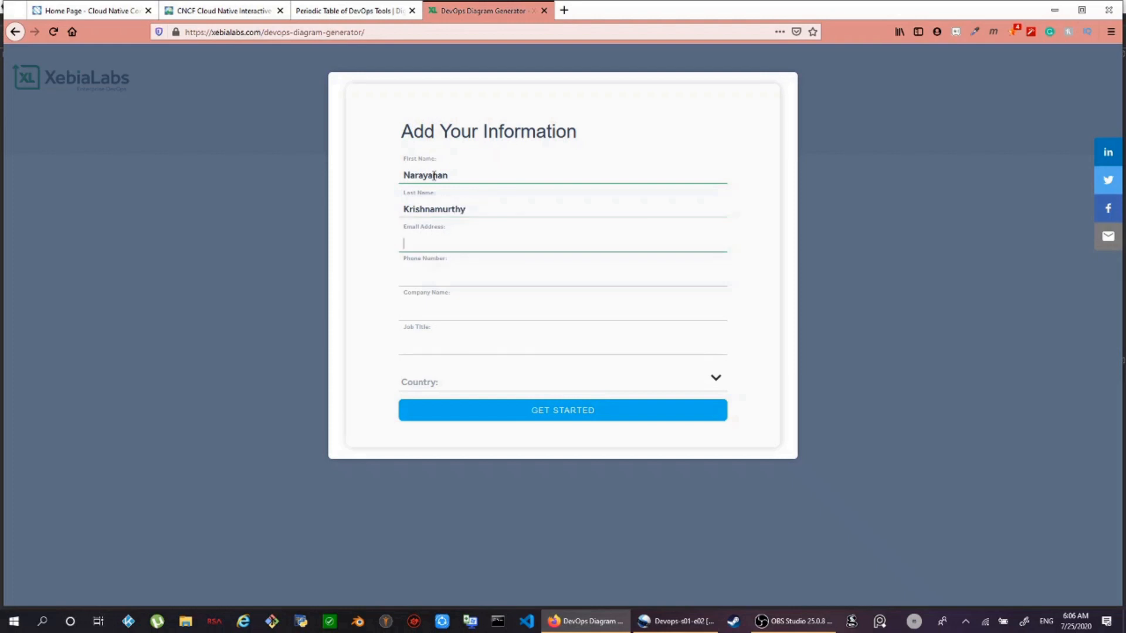
{"action": "left_click", "coordinate": [562, 410]}
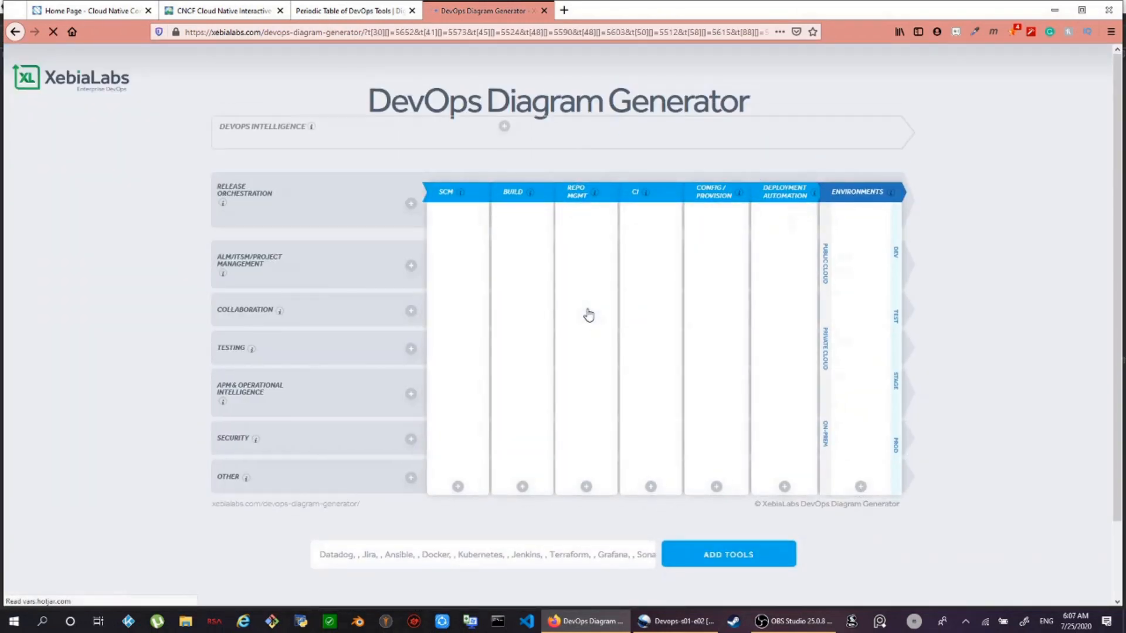
Open the tool picker under the SCM column of the diagram
{"action": "left_click", "coordinate": [727, 554]}
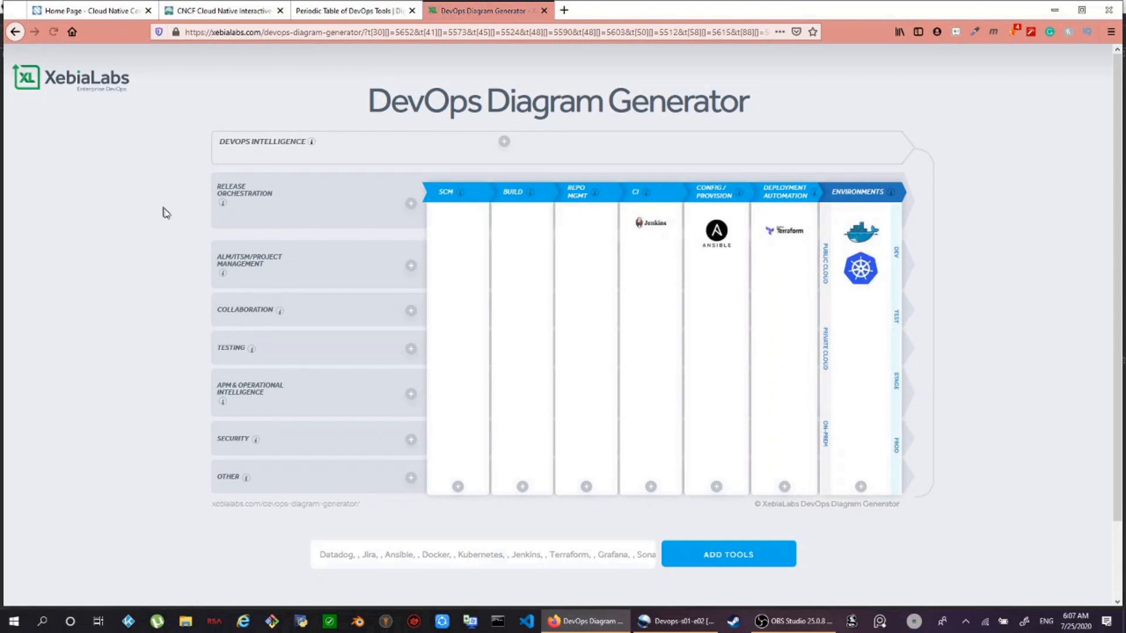
{"action": "left_click", "coordinate": [727, 554]}
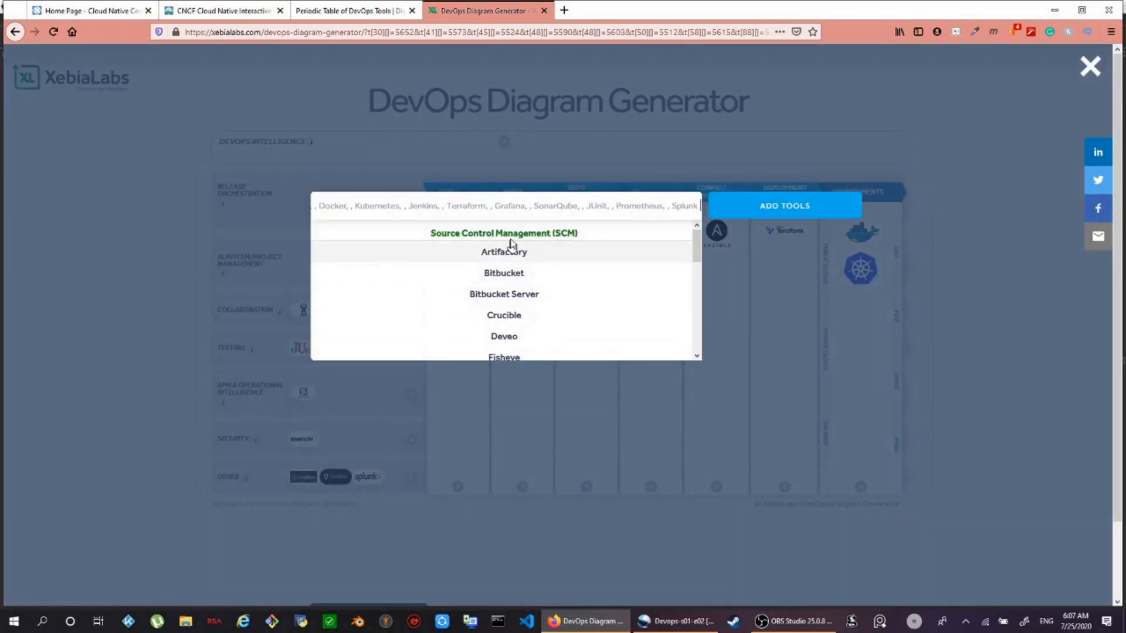
Add Bitbucket, Git, GitHub and Sonatype under SCM and Maven under Build
{"action": "left_click", "coordinate": [504, 273]}
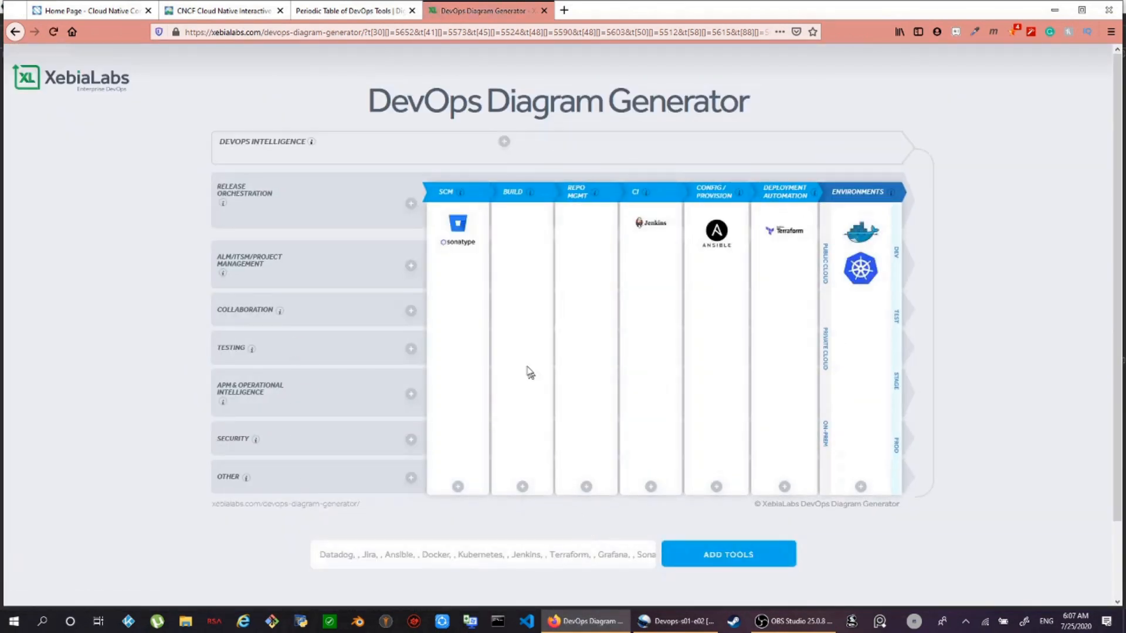
{"action": "left_click", "coordinate": [727, 553]}
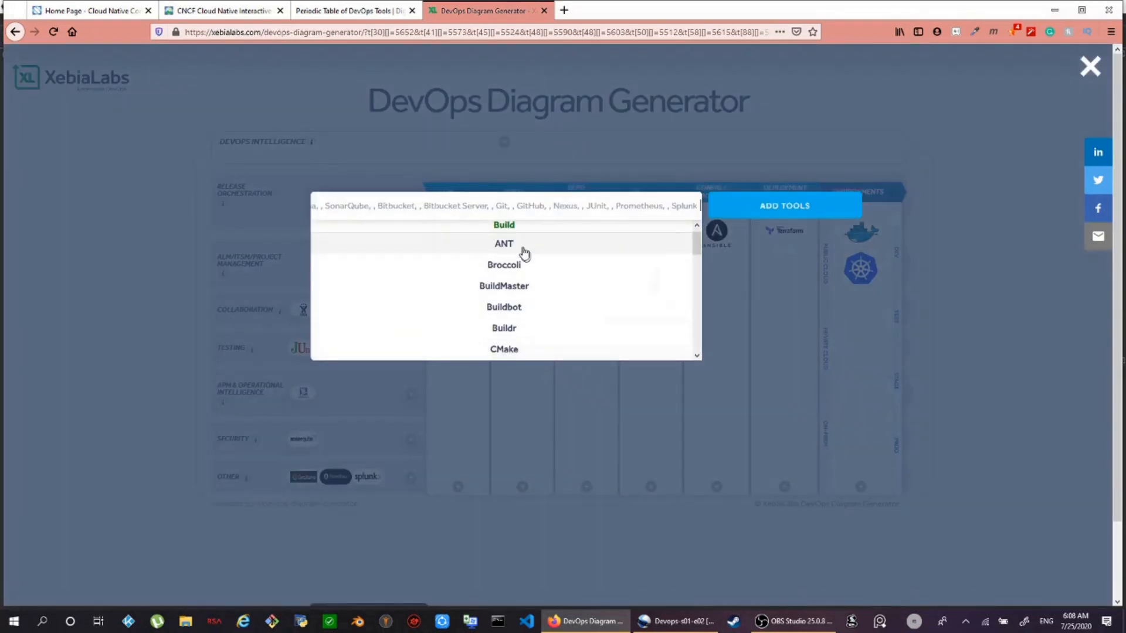
{"action": "left_click", "coordinate": [784, 205]}
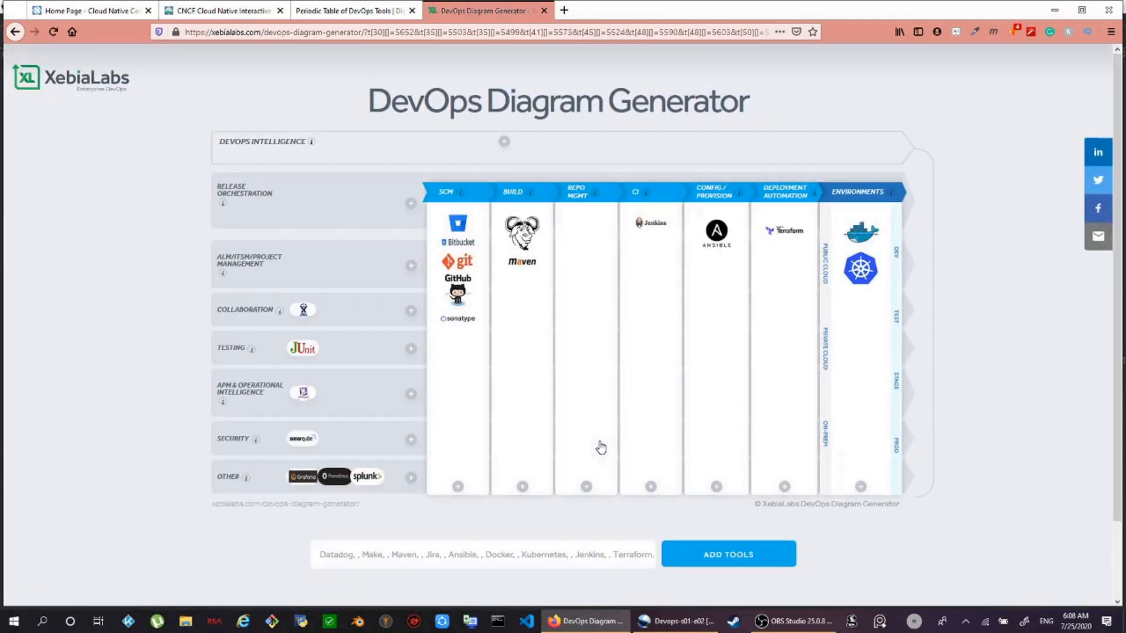
Download the finished DevOps pipeline diagram as an image
{"action": "scroll", "scroll_direction": "down", "scroll_amount": 3}
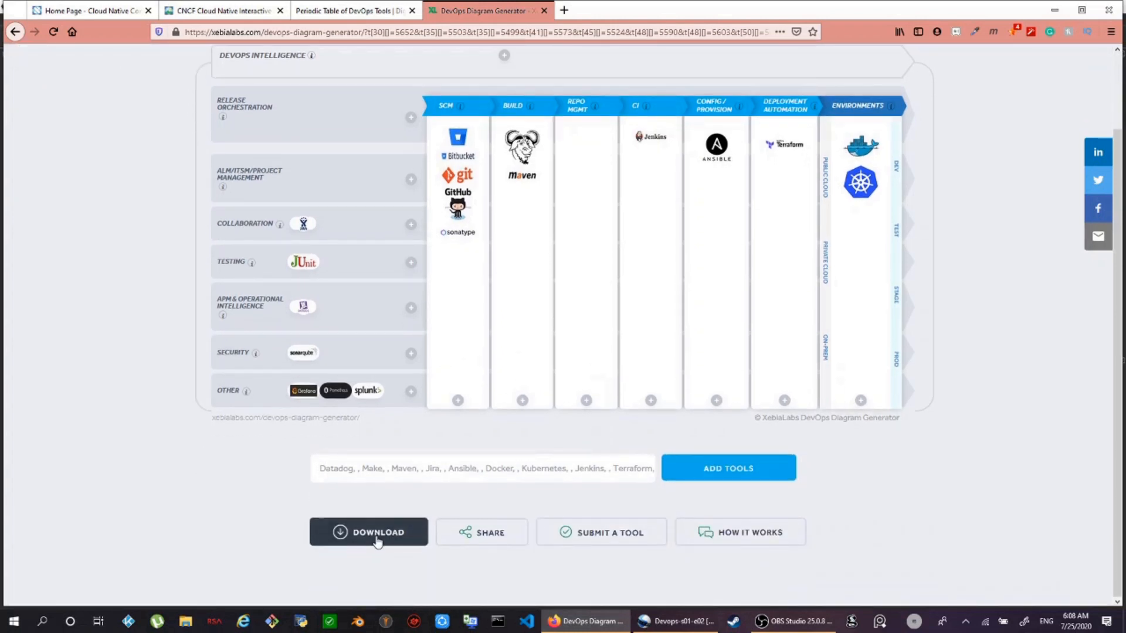
{"action": "left_click", "coordinate": [368, 532]}
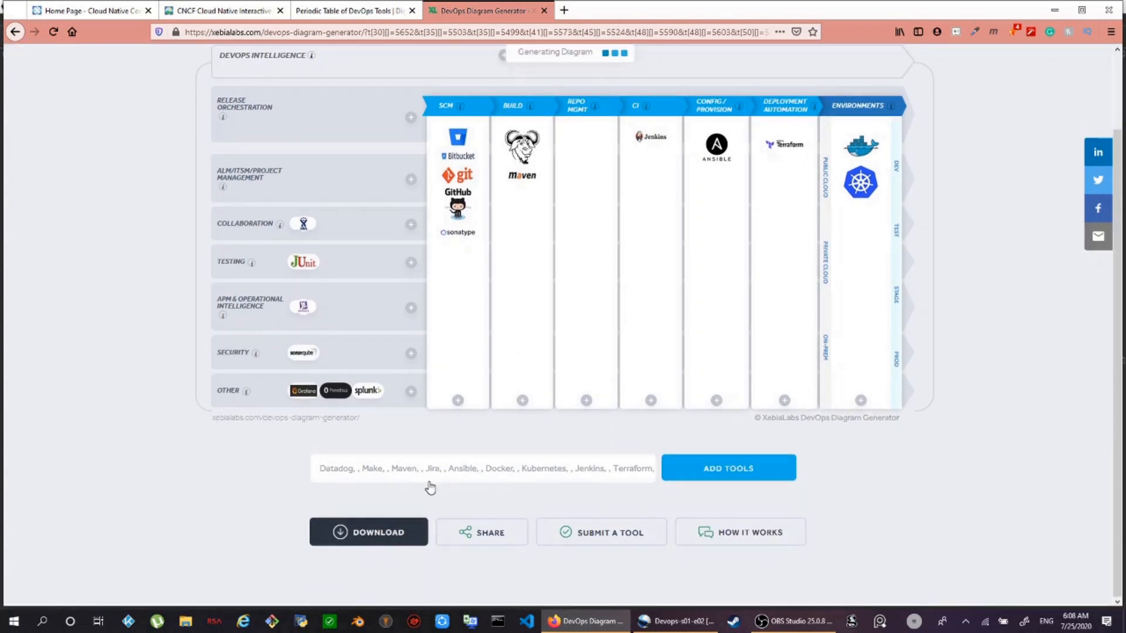